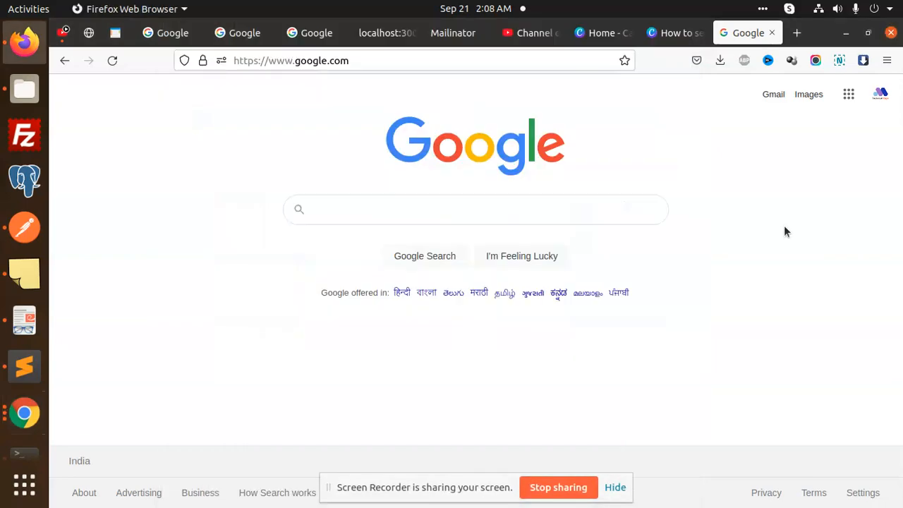
pyautogui.moveTo(25, 366)
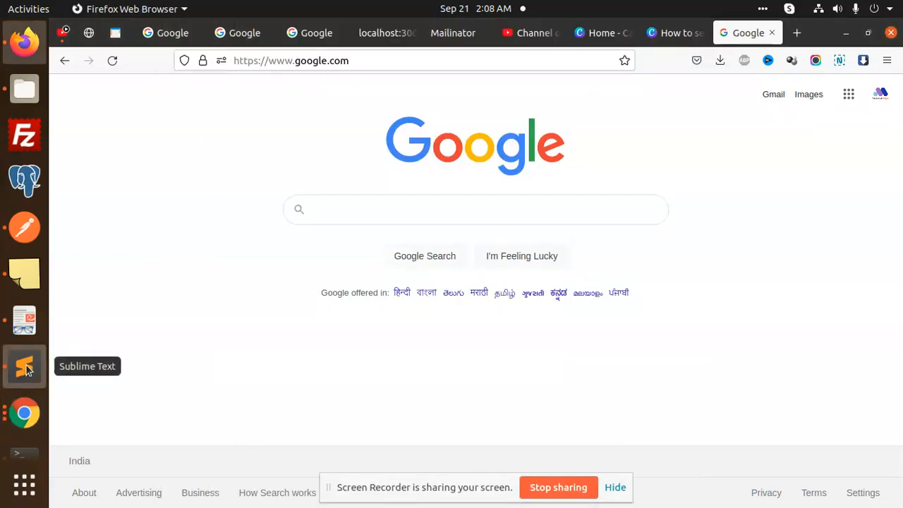
# Leave Firefox for Sublime Text, showing the note about cc and bcc in nodemailer.
pyautogui.click(24, 365)
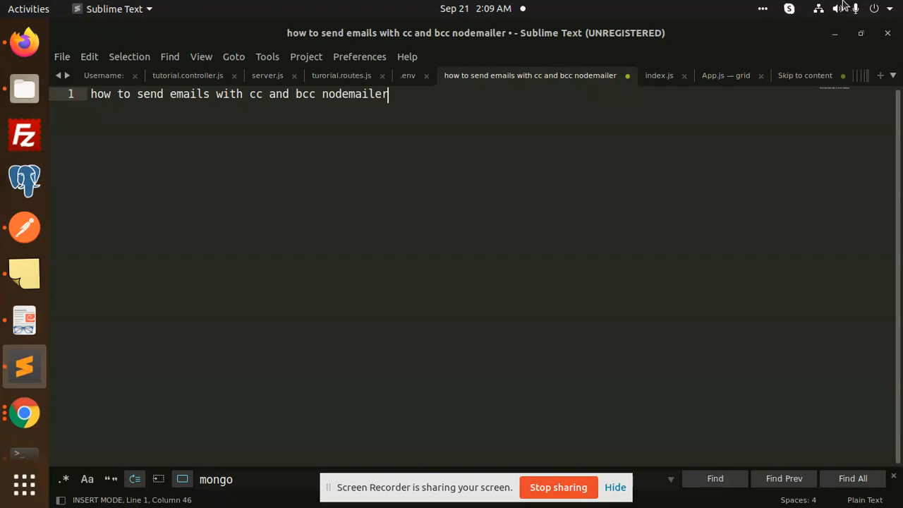
pyautogui.moveTo(520, 180)
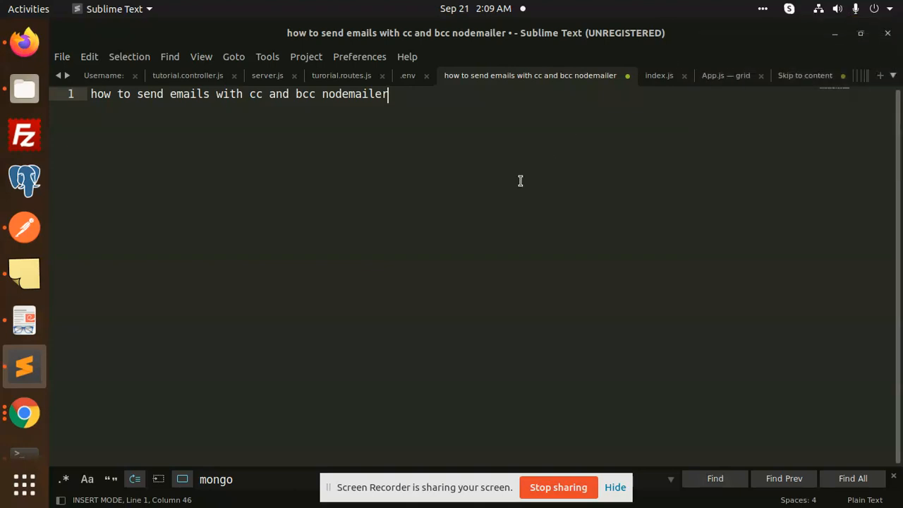
pyautogui.moveTo(407, 75)
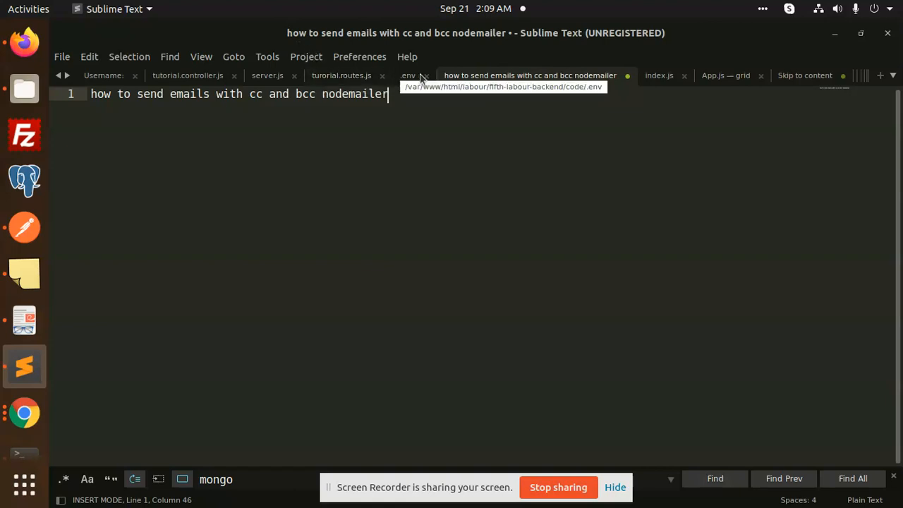
# Go to tutorial.controller.js, rejoin the receivers comment to its line, and enable word wrap.
pyautogui.click(266, 75)
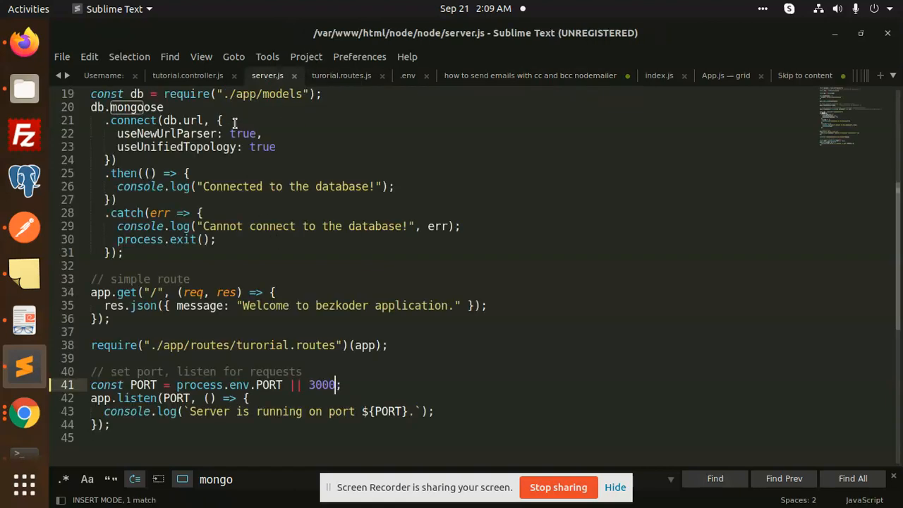
pyautogui.click(188, 76)
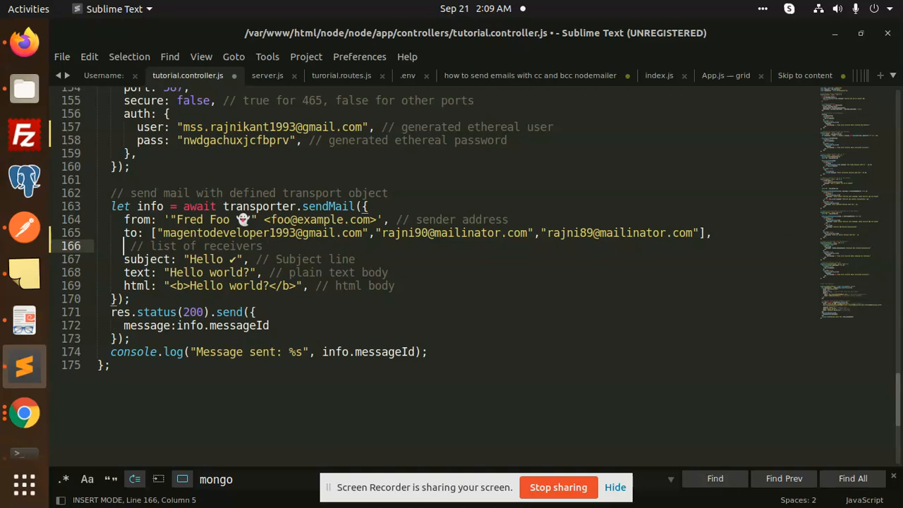
pyautogui.press('BackSpace')
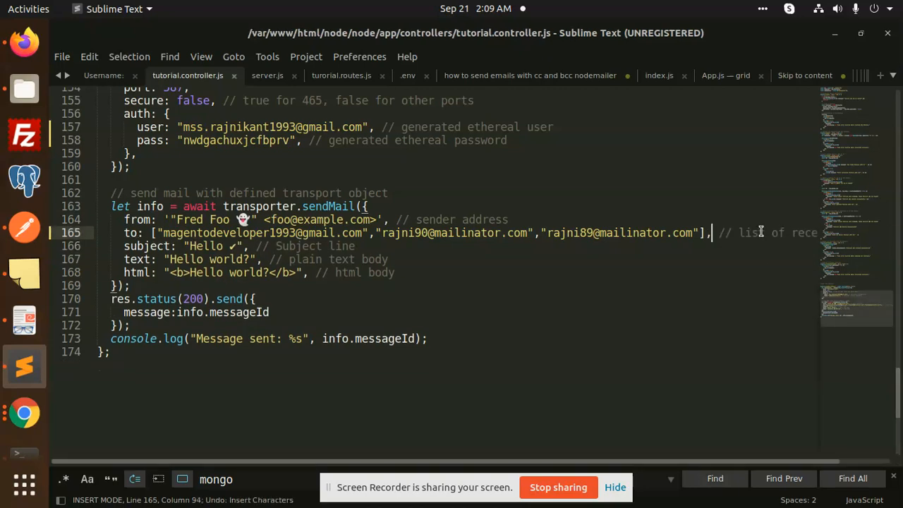
pyautogui.click(201, 56)
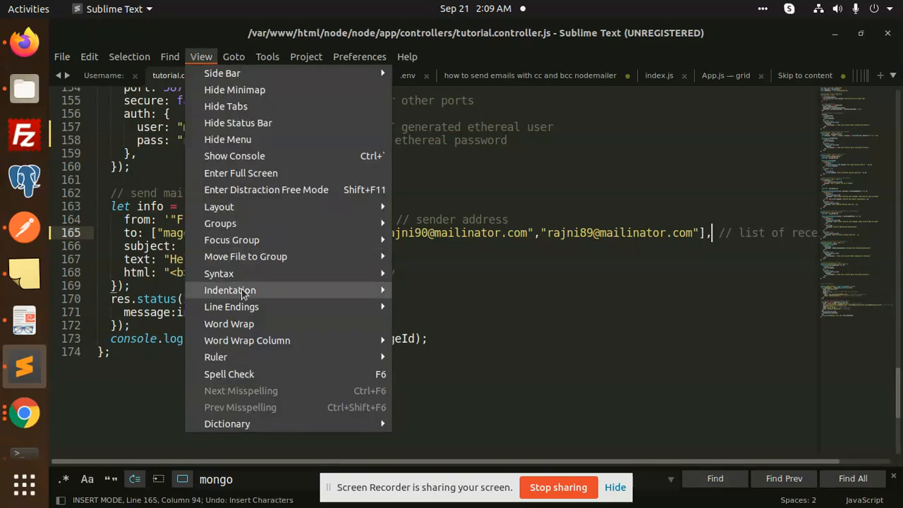
pyautogui.moveTo(229, 324)
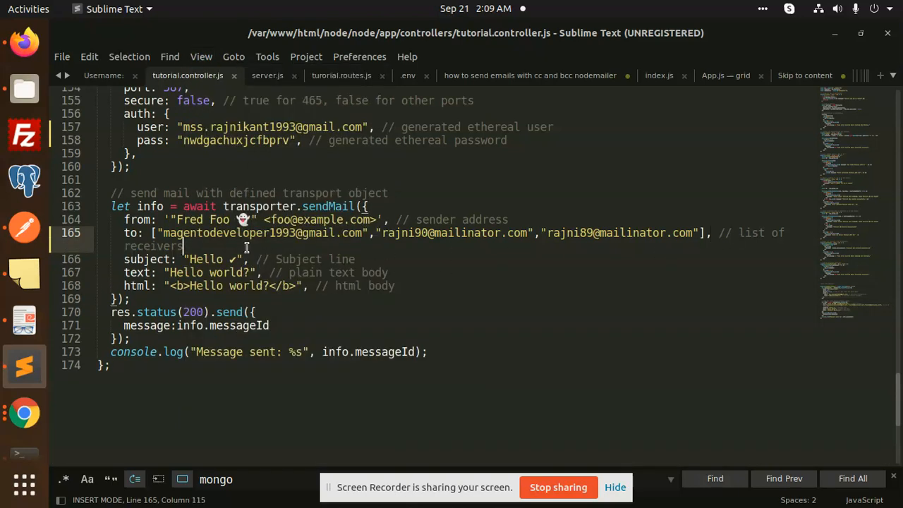
pyautogui.write('c')
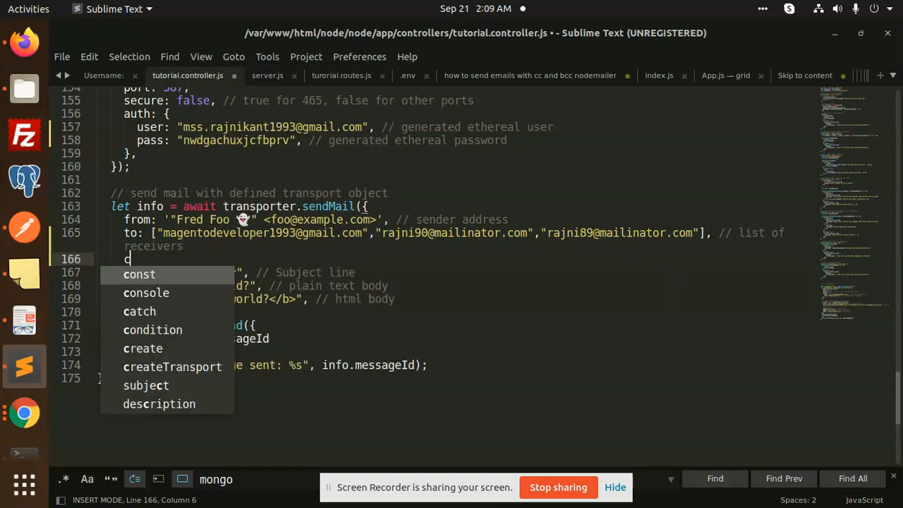
pyautogui.write('c:')
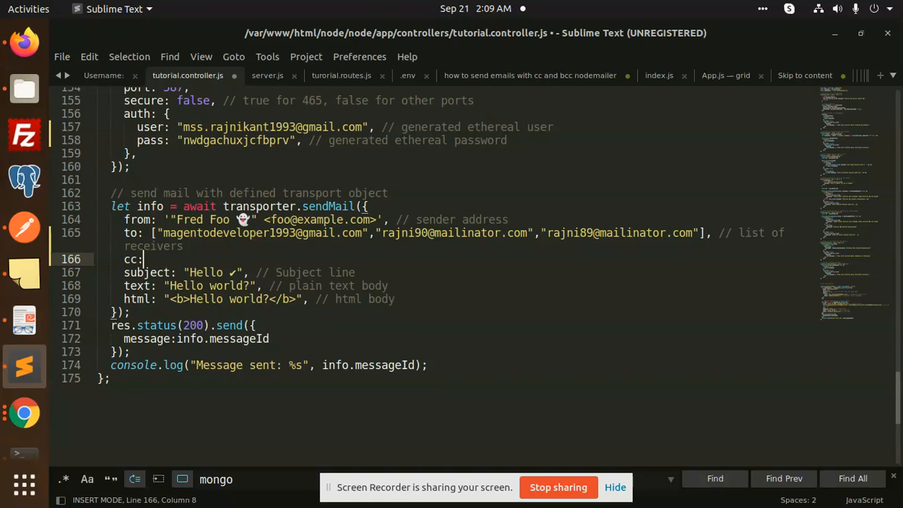
pyautogui.write('""')
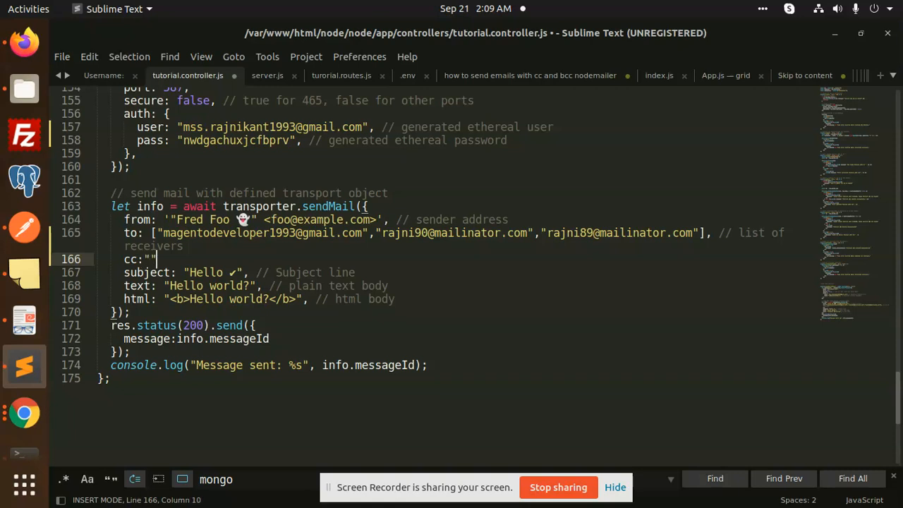
pyautogui.press('Left')
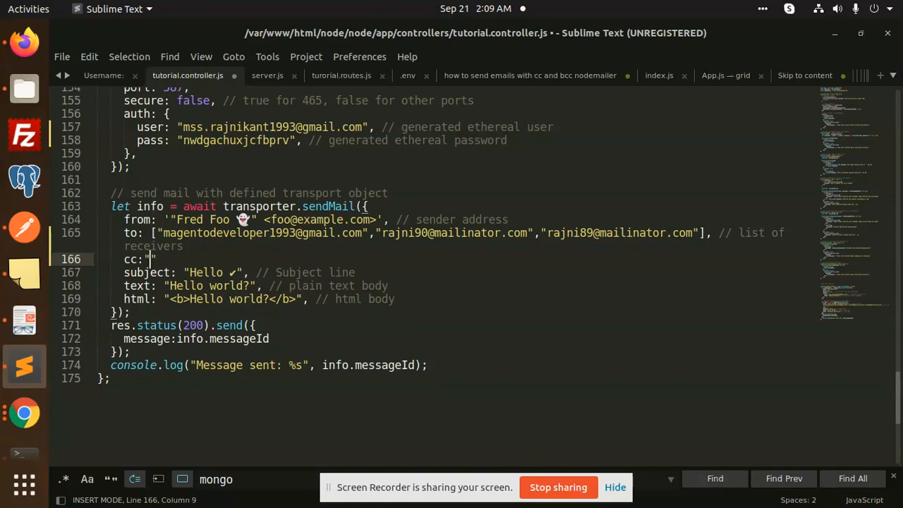
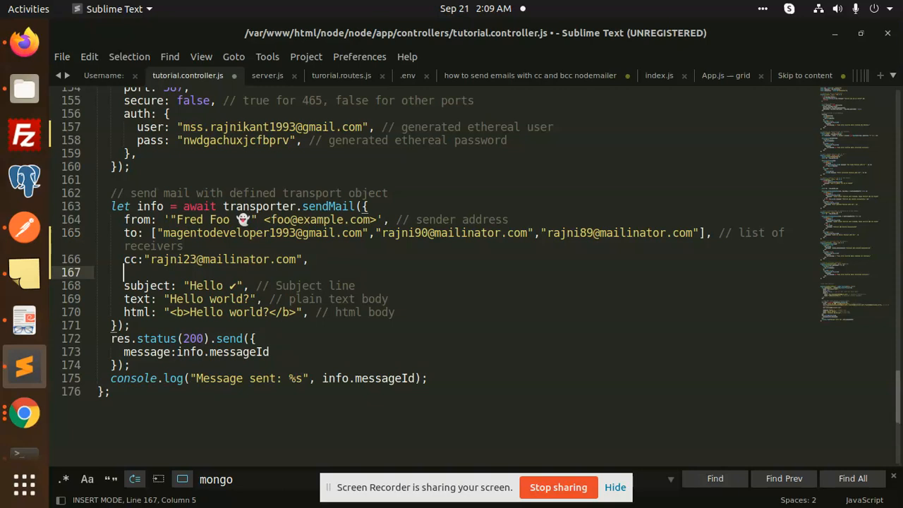
pyautogui.write('bcc')
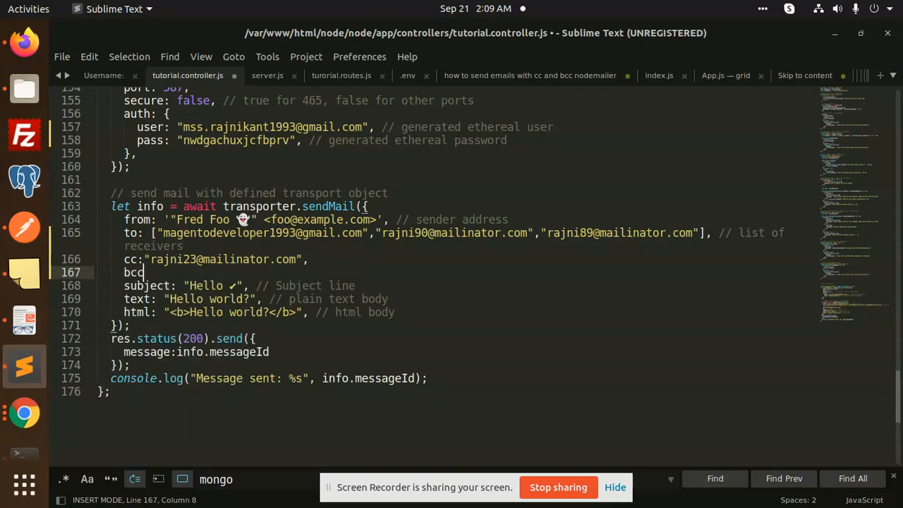
pyautogui.write(':""')
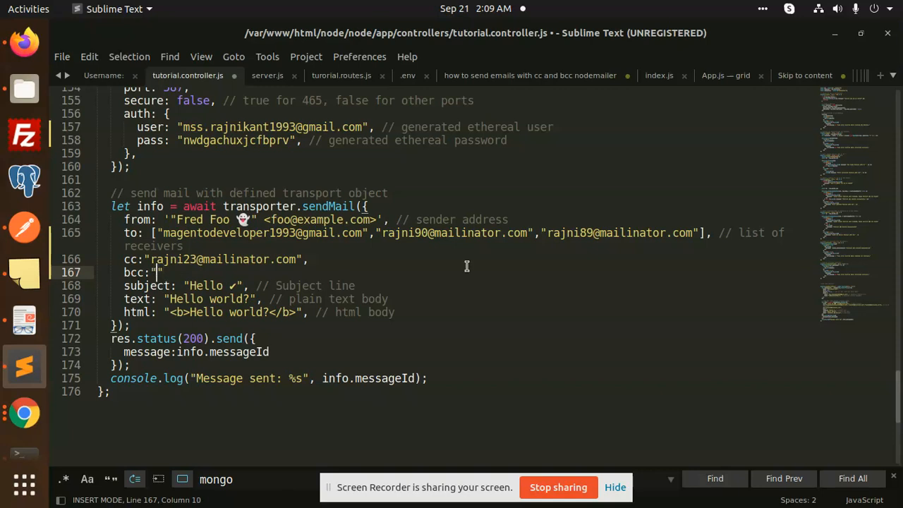
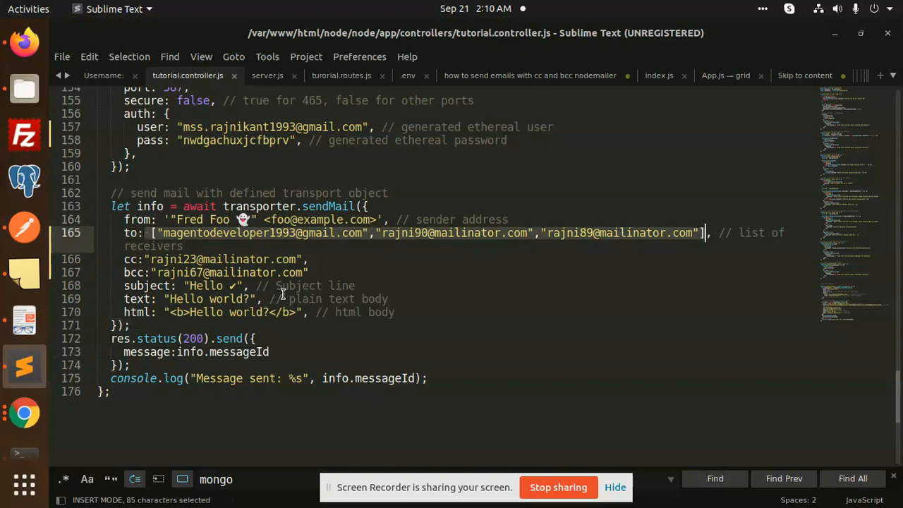
pyautogui.moveTo(24, 413)
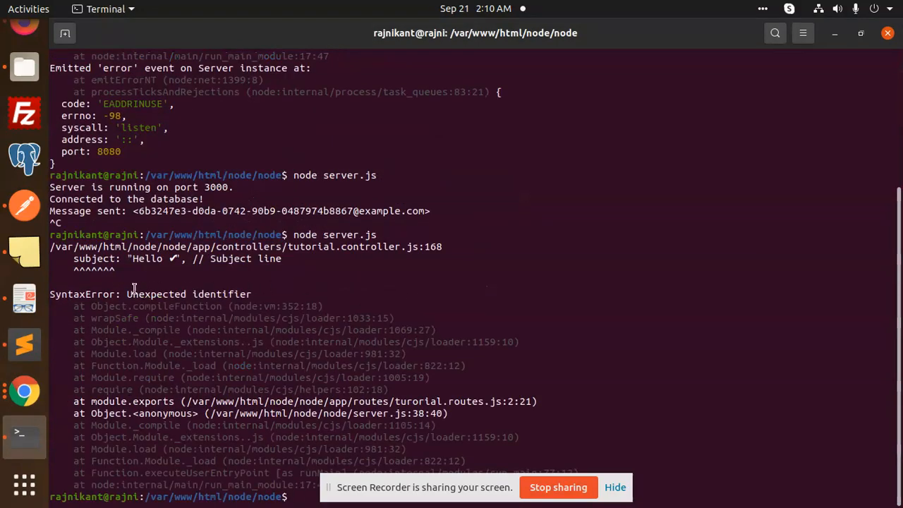
pyautogui.moveTo(303, 268)
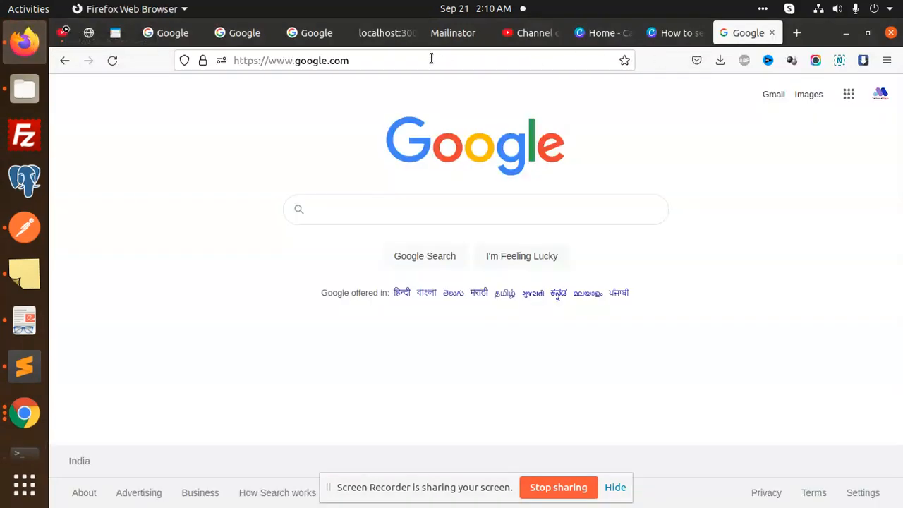
# Reload localhost:3000/api/sendmail to resend the email, then go to the Mailinator inbox.
pyautogui.click(386, 33)
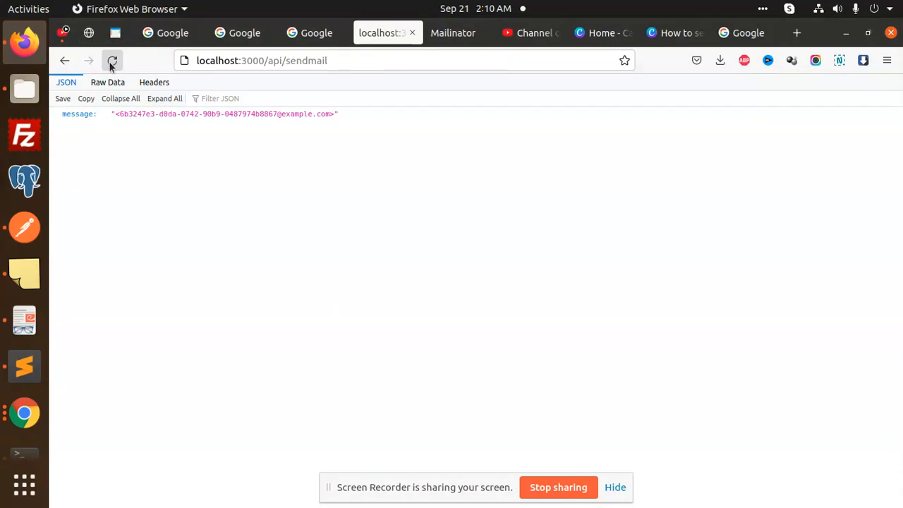
pyautogui.click(112, 60)
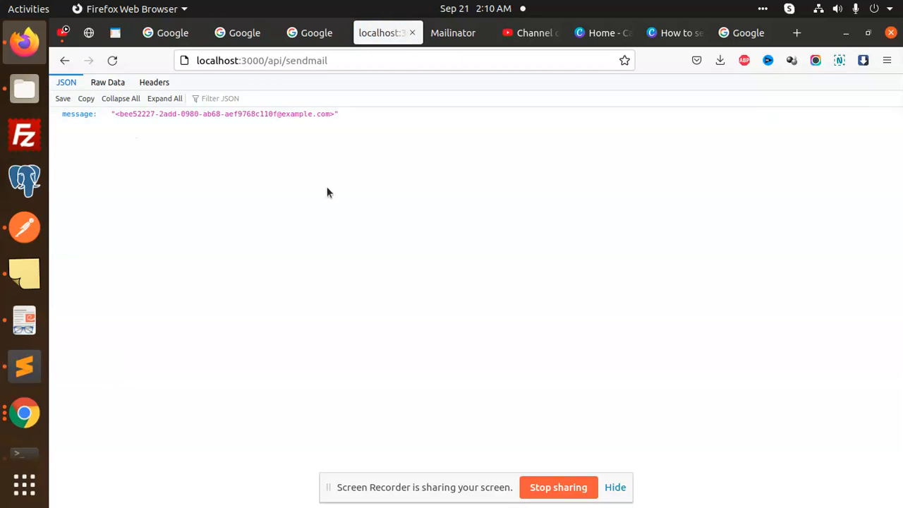
pyautogui.click(453, 33)
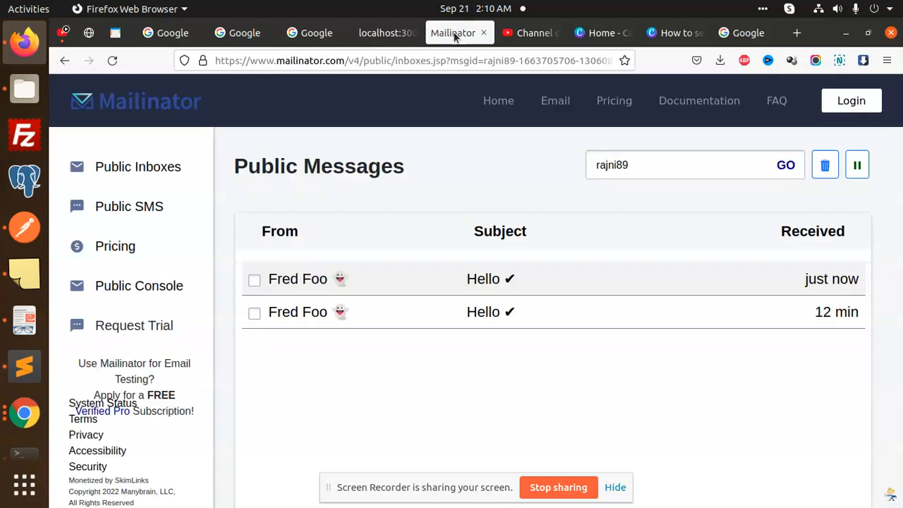
pyautogui.moveTo(707, 312)
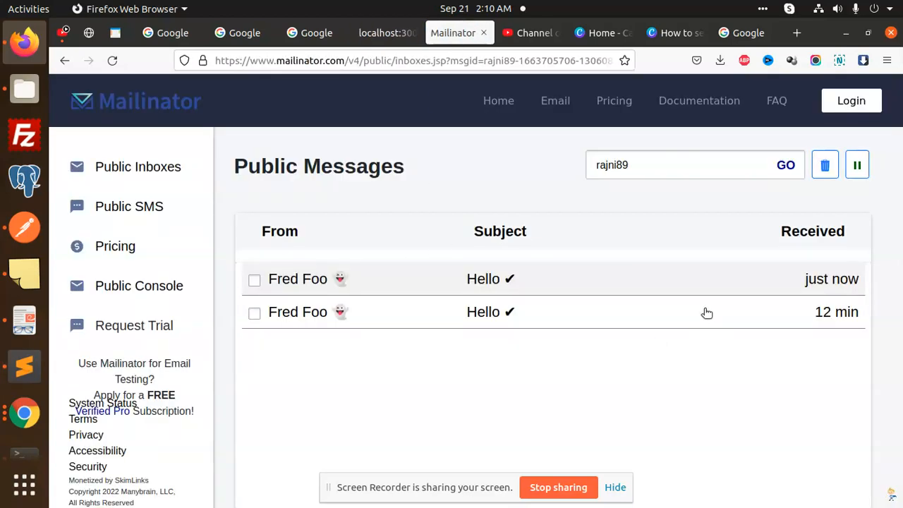
pyautogui.moveTo(531, 283)
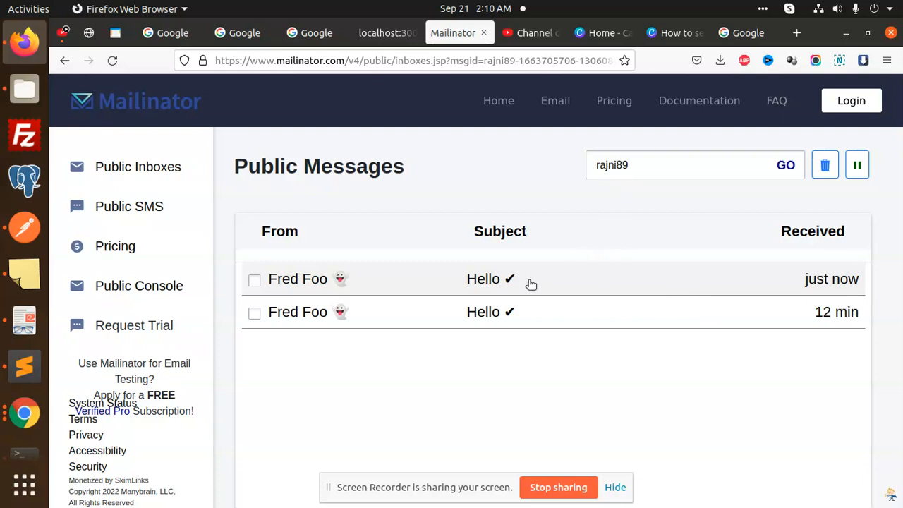
pyautogui.click(483, 279)
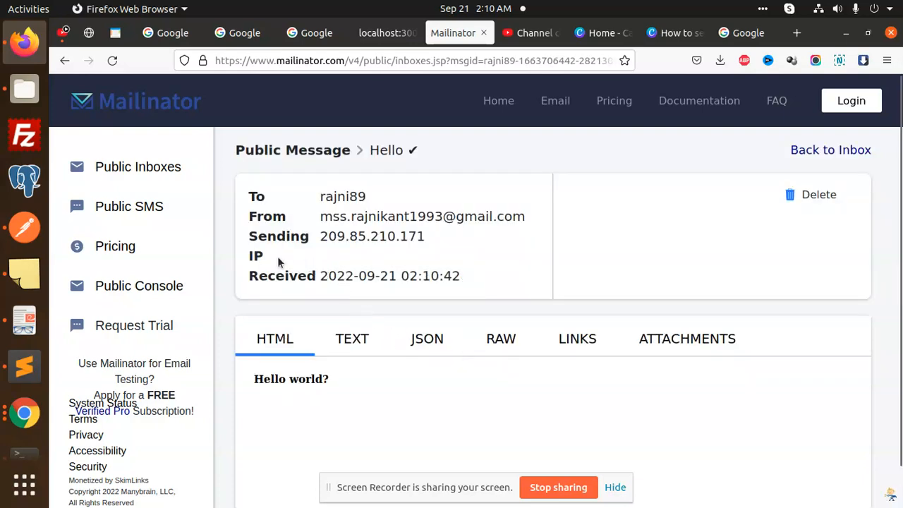
pyautogui.moveTo(498, 237)
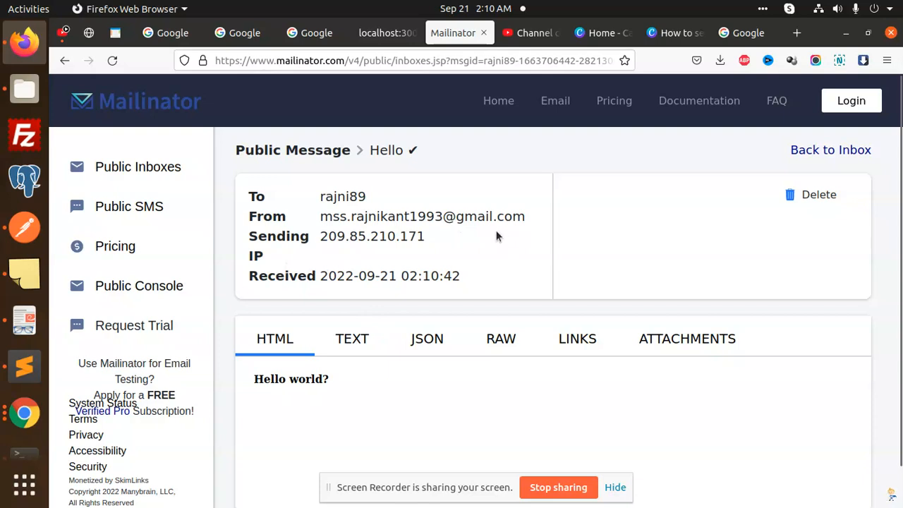
pyautogui.moveTo(129, 207)
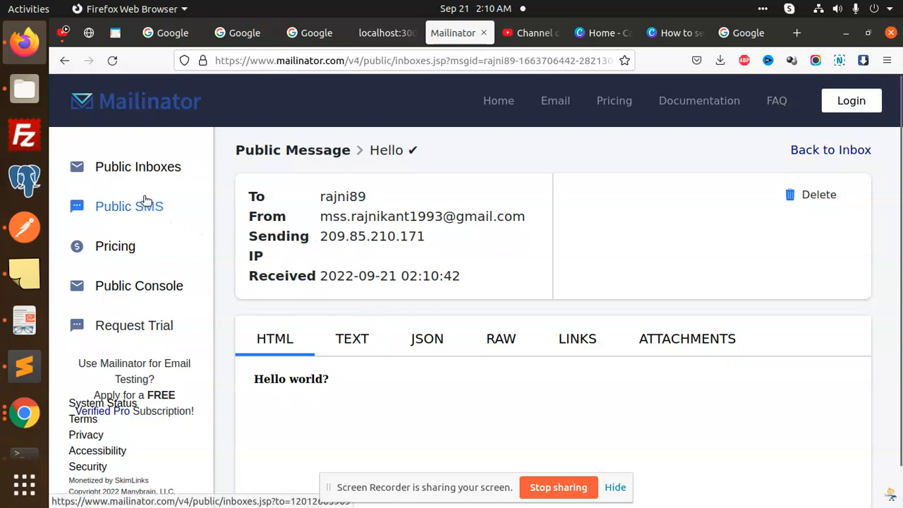
pyautogui.click(831, 150)
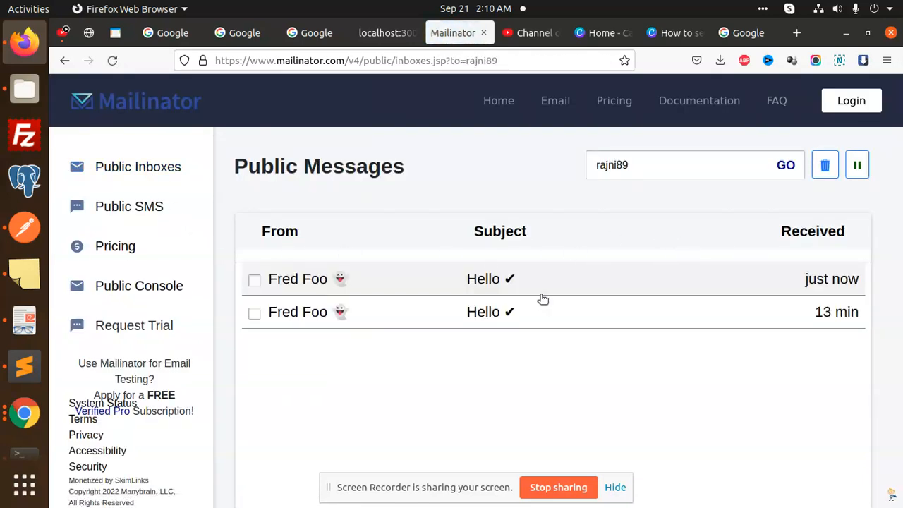
pyautogui.click(483, 278)
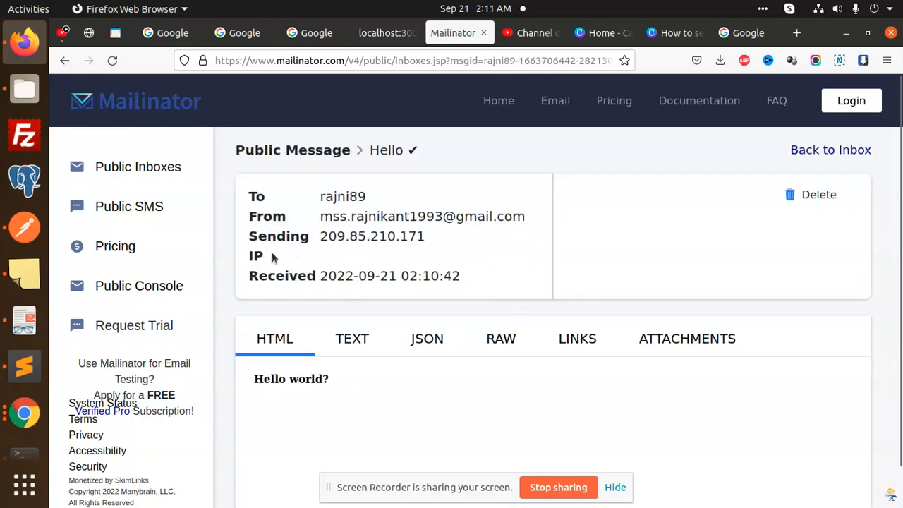
# View the message's JSON, links, raw data and attachments.
pyautogui.click(426, 338)
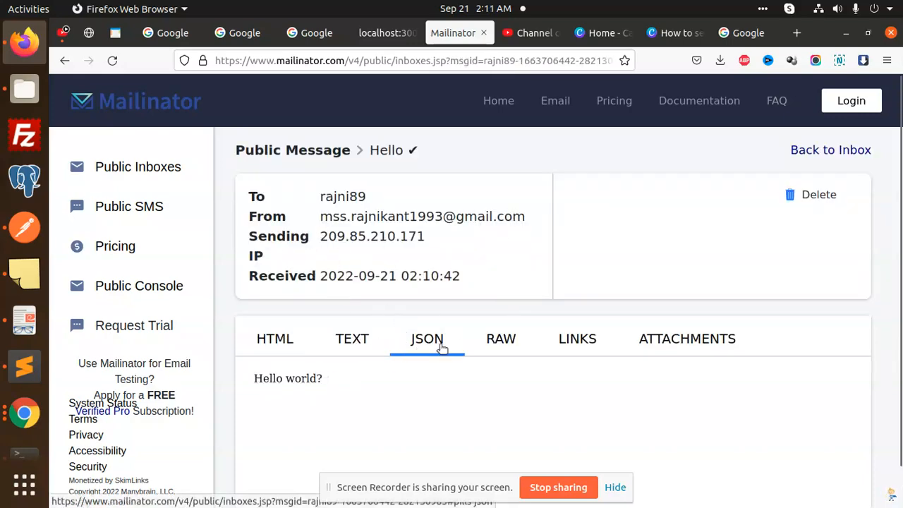
pyautogui.click(577, 338)
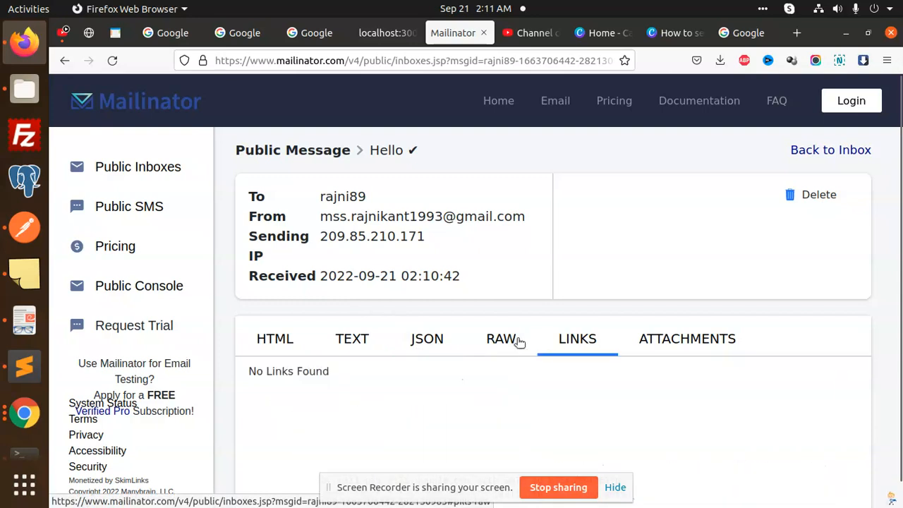
pyautogui.click(501, 338)
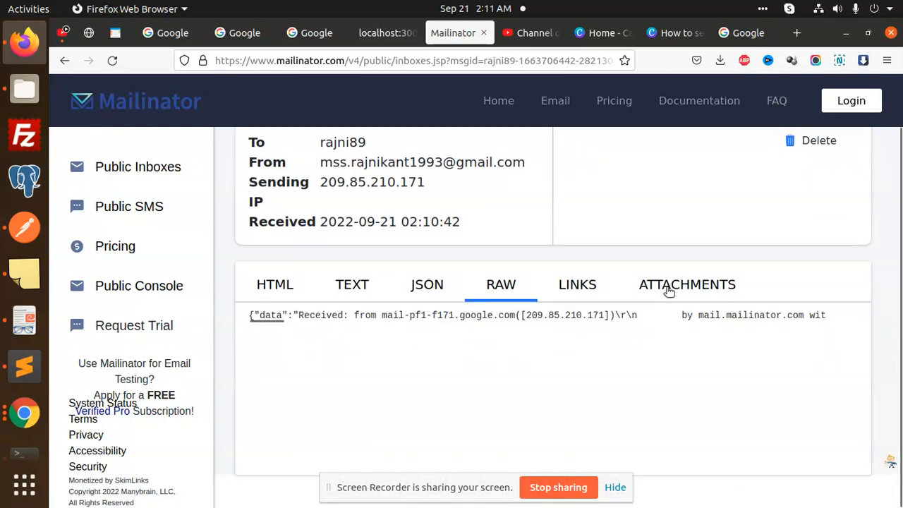
pyautogui.click(275, 285)
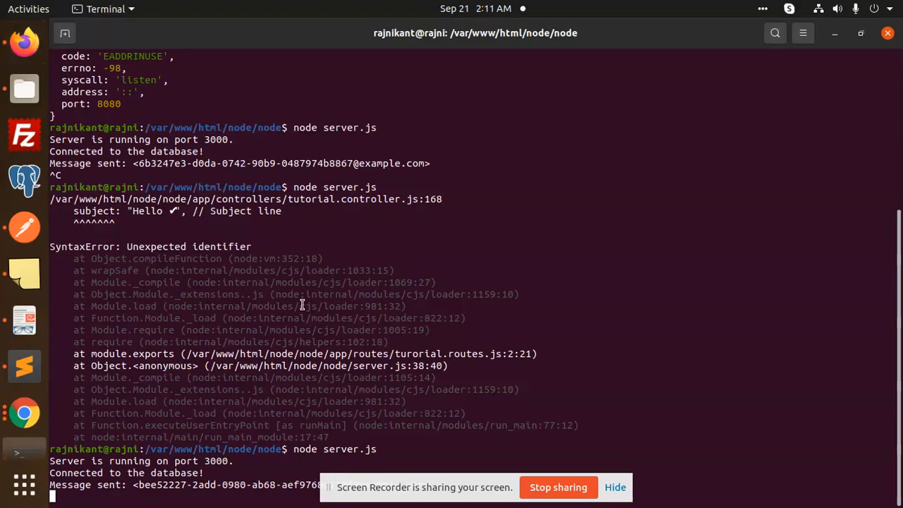
# Bring up tutorial.controller.js with the filled-in cc and bcc fields.
pyautogui.click(113, 9)
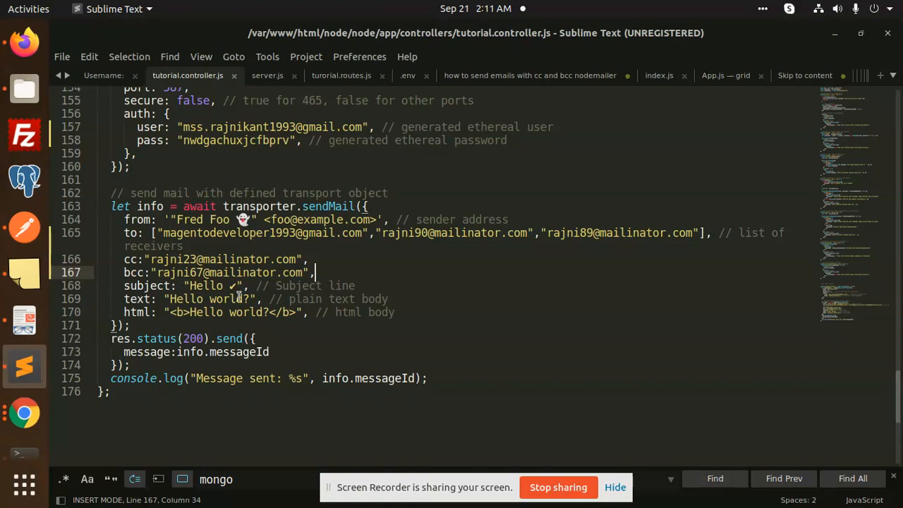
pyautogui.moveTo(89, 56)
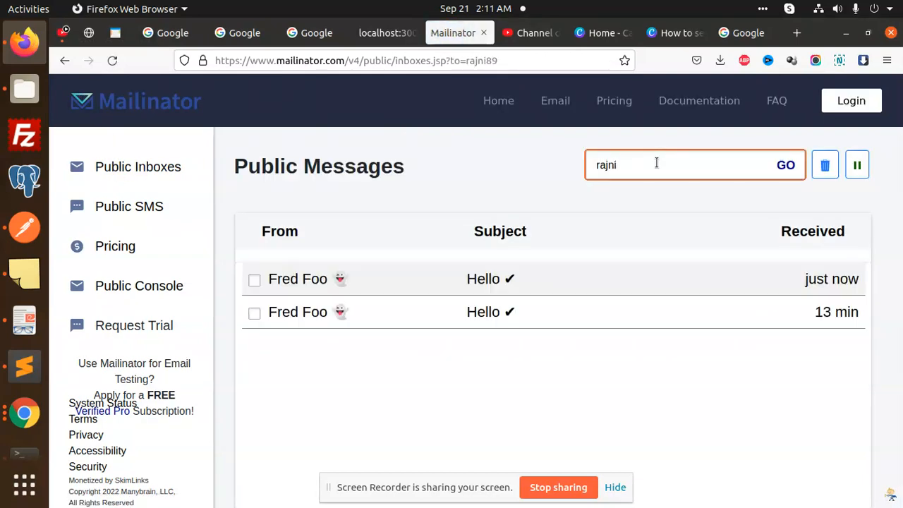
pyautogui.write('67')
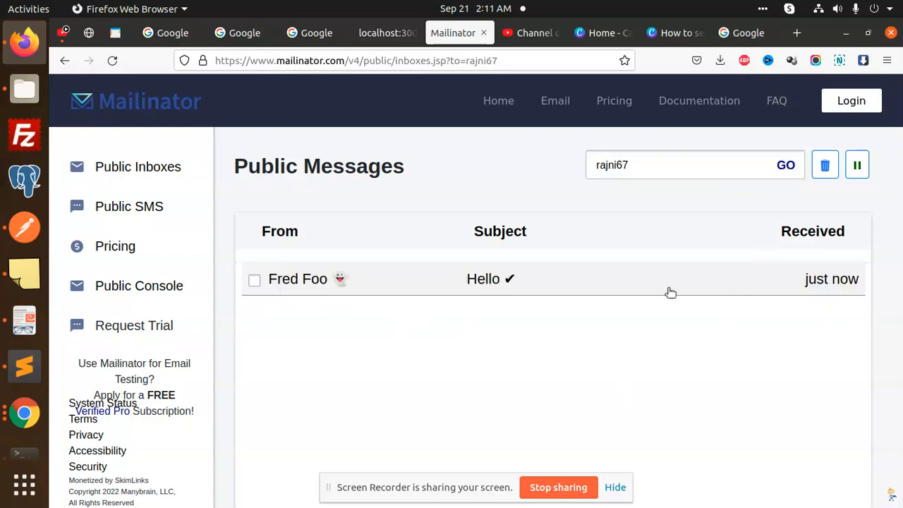
pyautogui.click(483, 278)
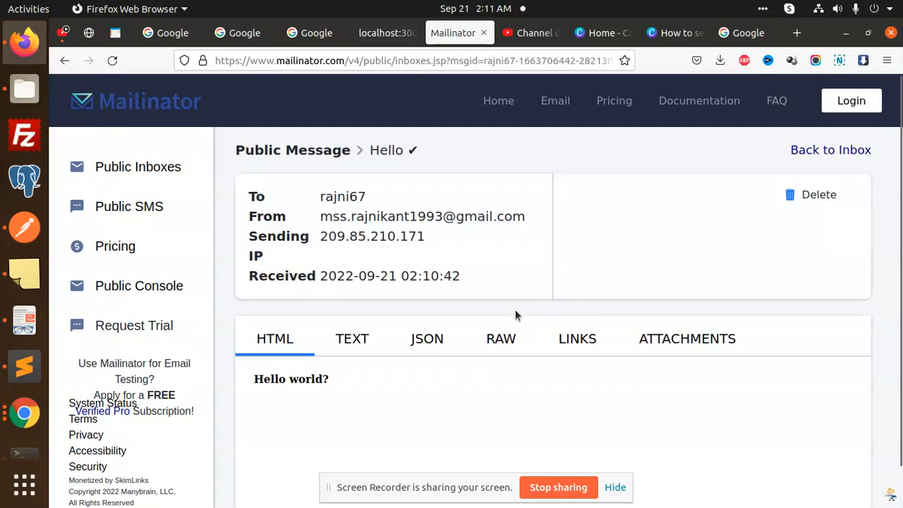
pyautogui.moveTo(591, 249)
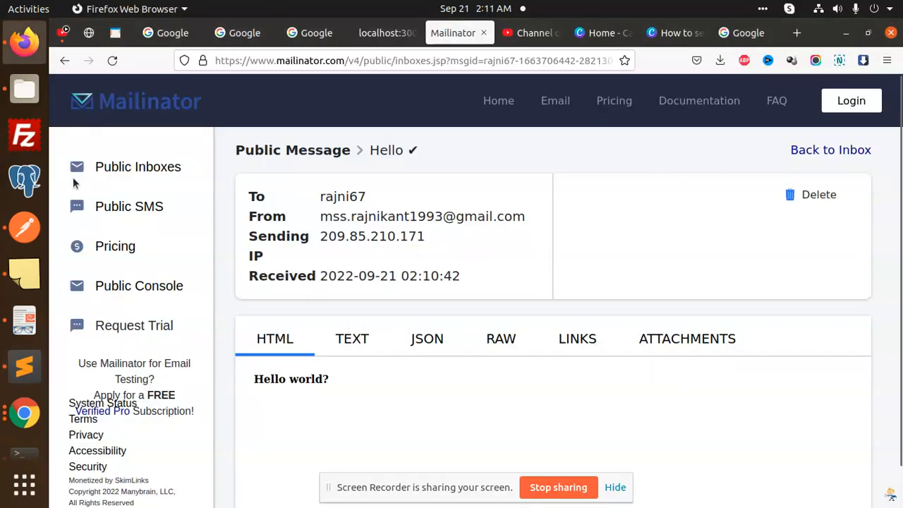
pyautogui.click(831, 150)
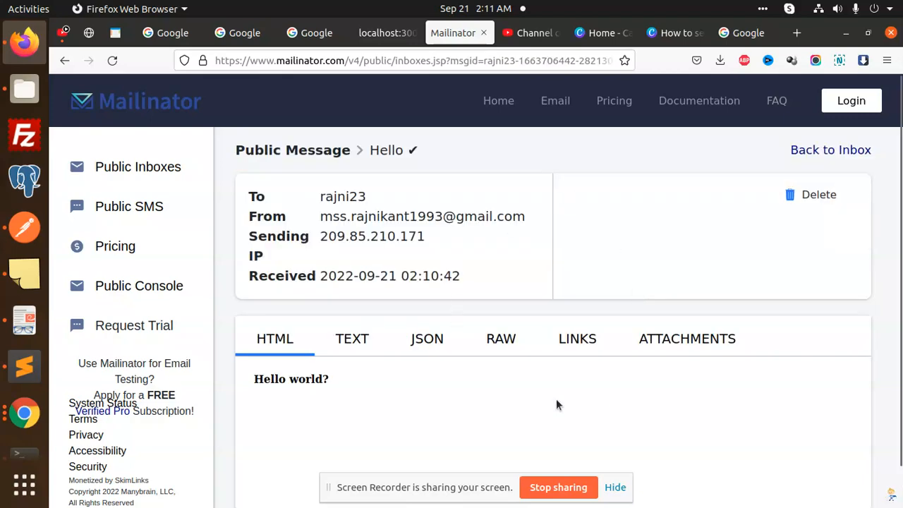
pyautogui.moveTo(669, 311)
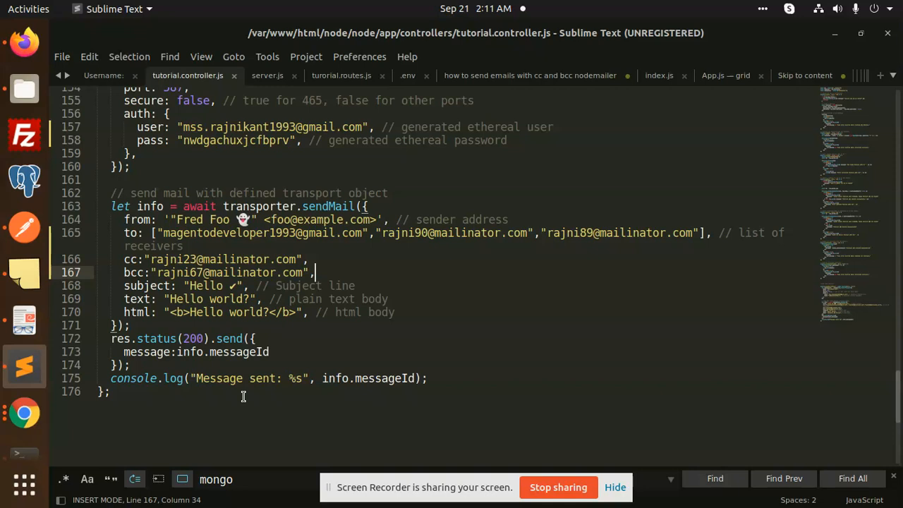
pyautogui.moveTo(275, 412)
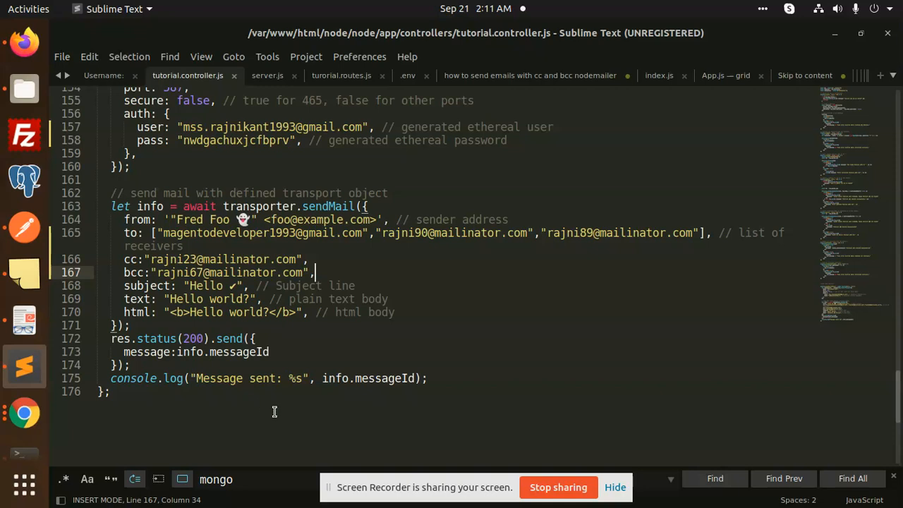